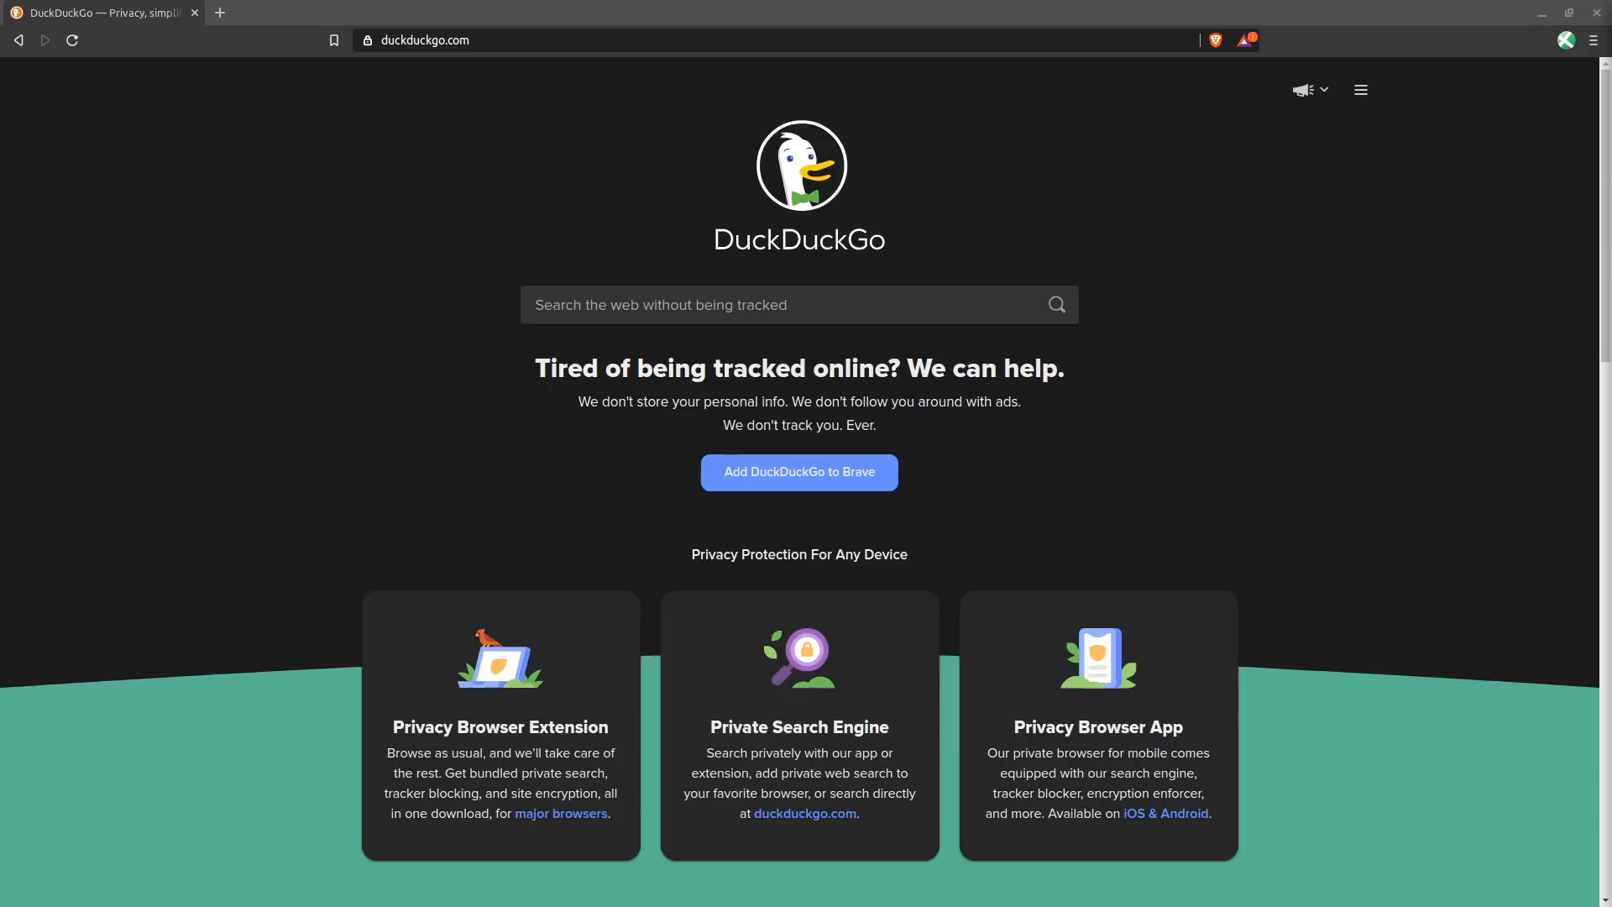
# - Navigate from the DuckDuckGo homepage to templeos.org via the address bar
pyautogui.click(425, 40)
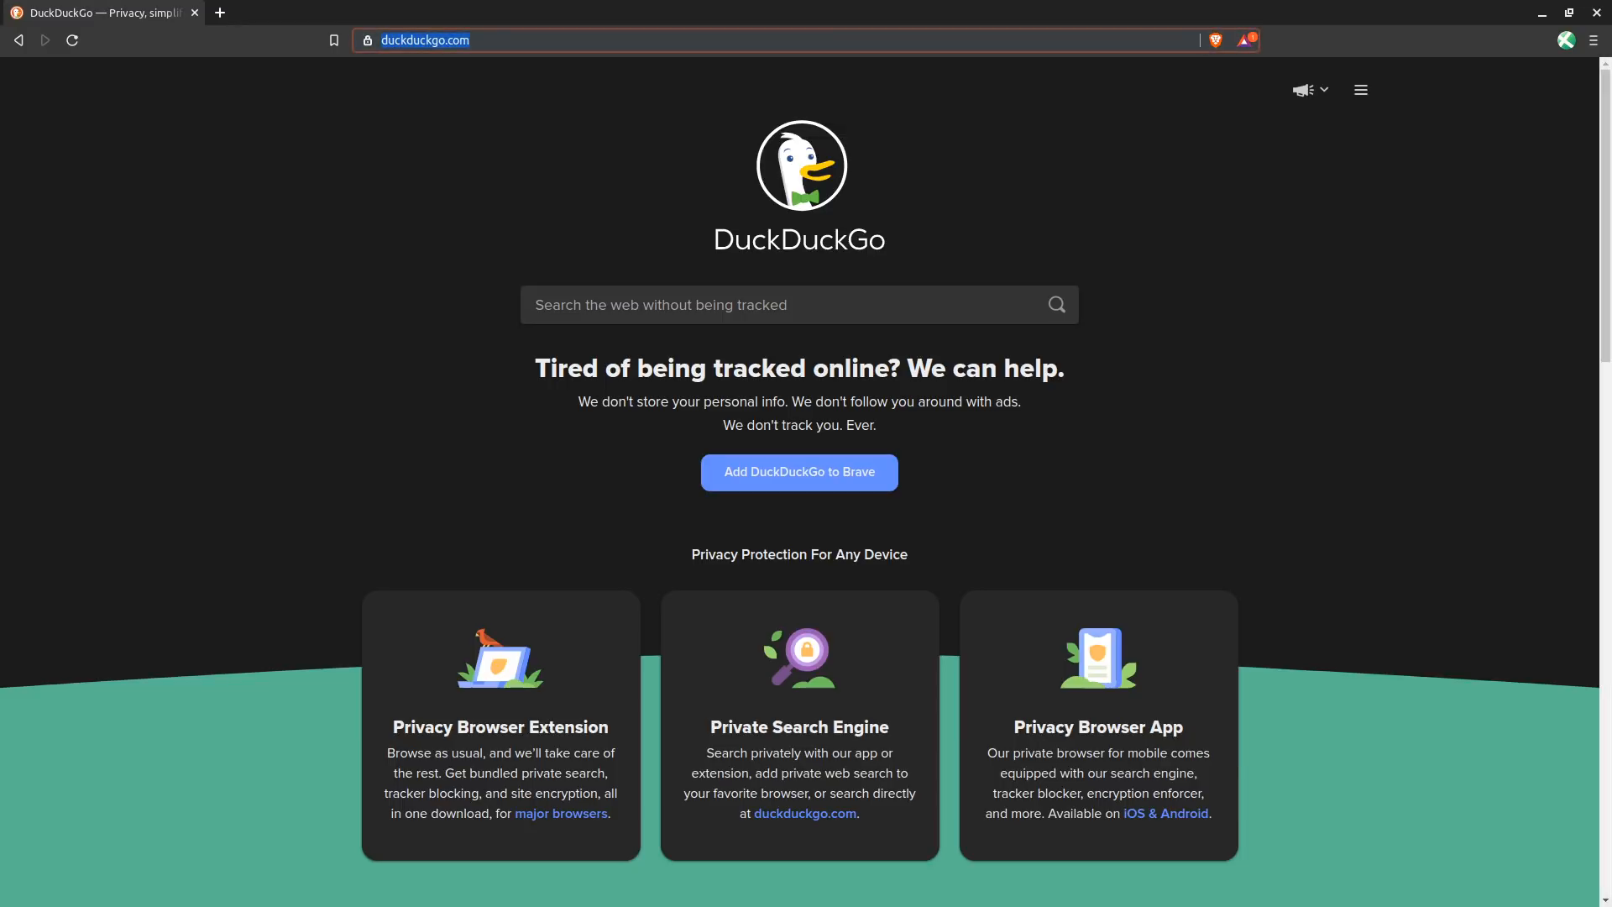
pyautogui.write('templeos.org')
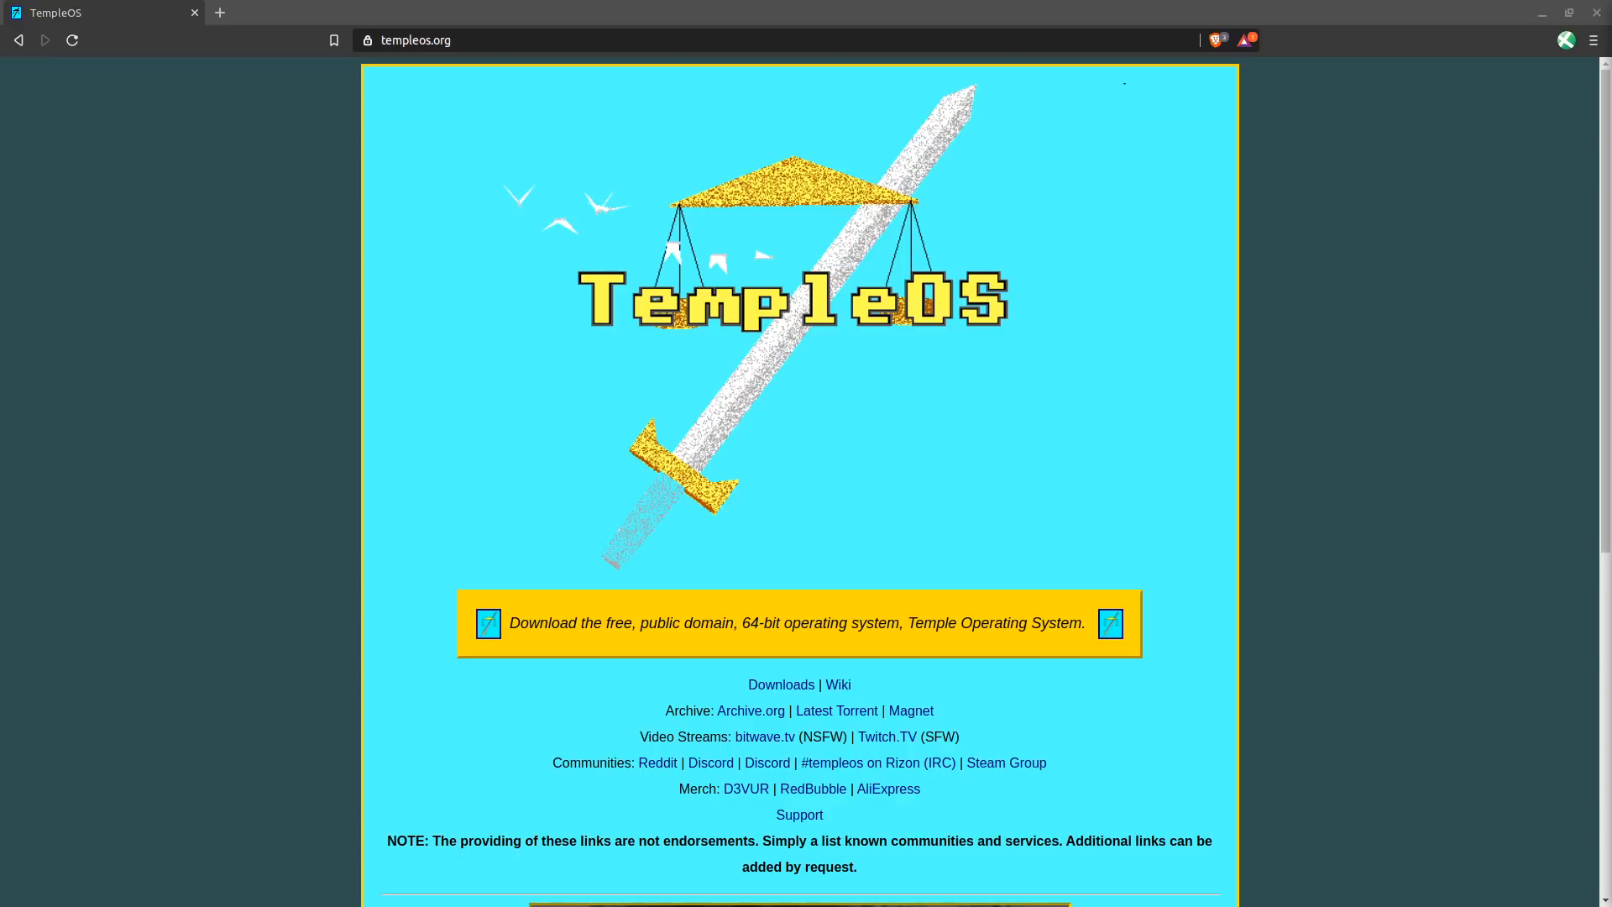
pyautogui.click(417, 40)
pyautogui.write('http')
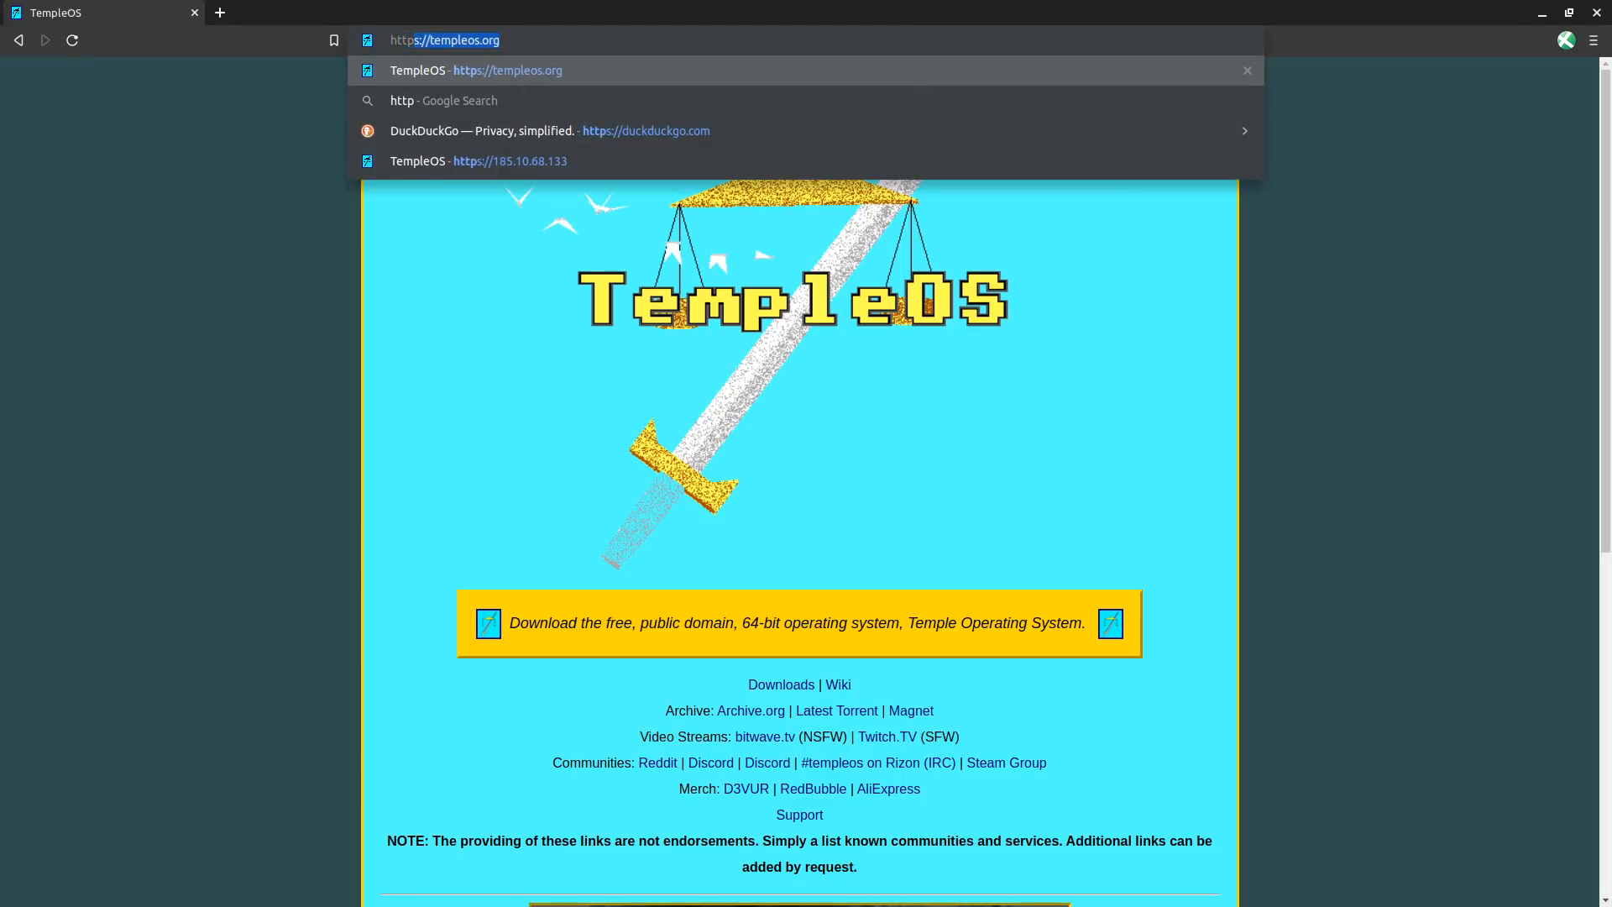
pyautogui.click(510, 161)
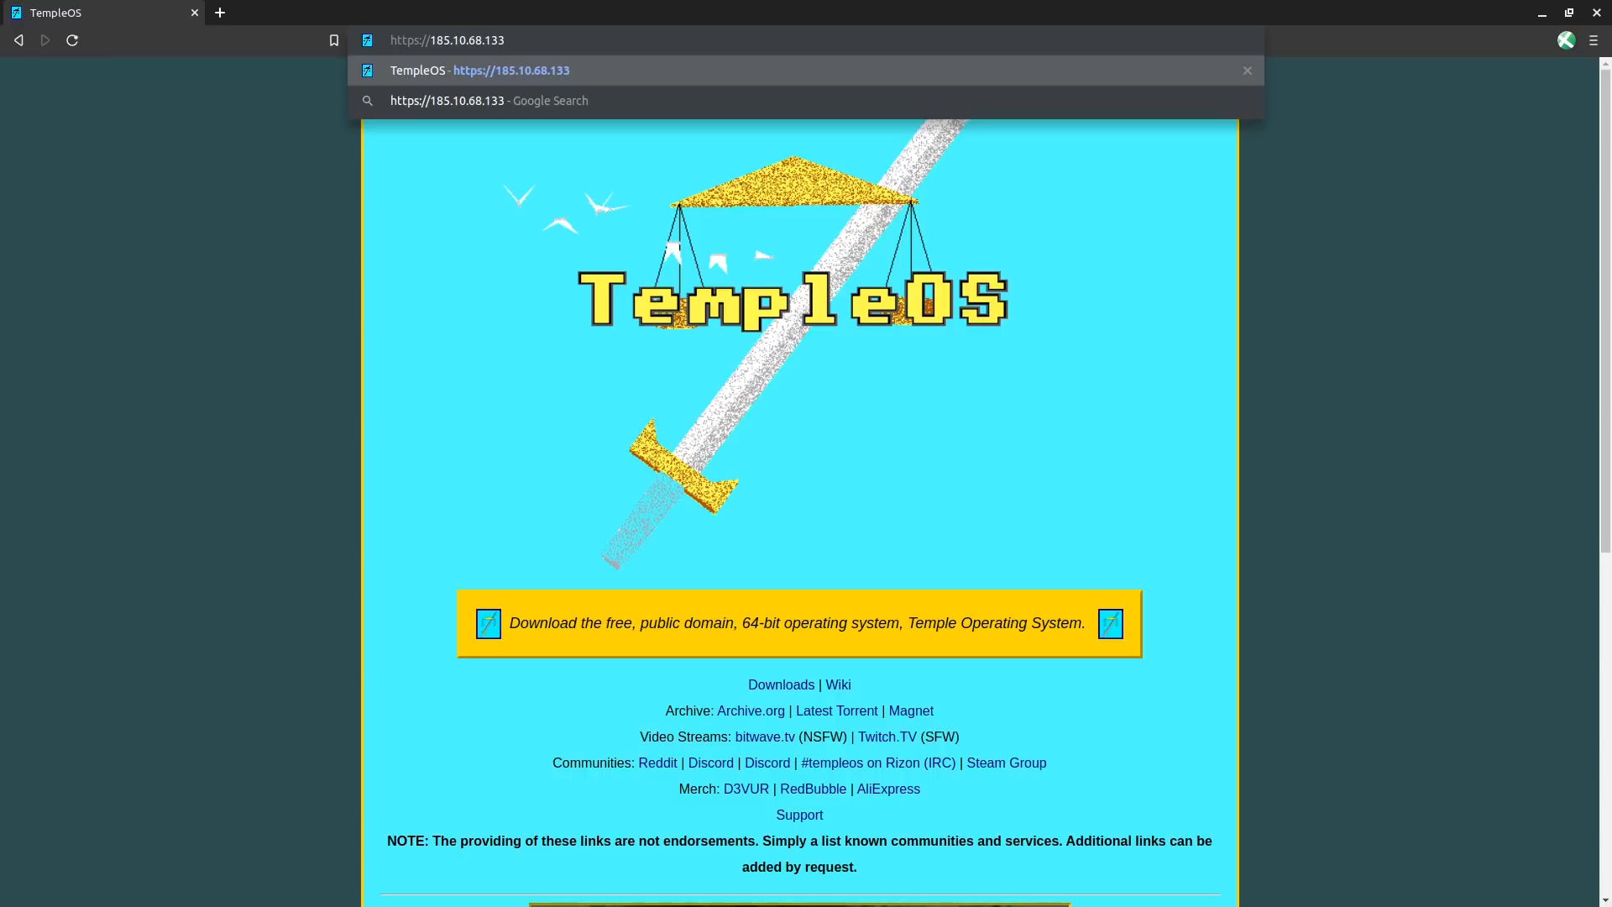